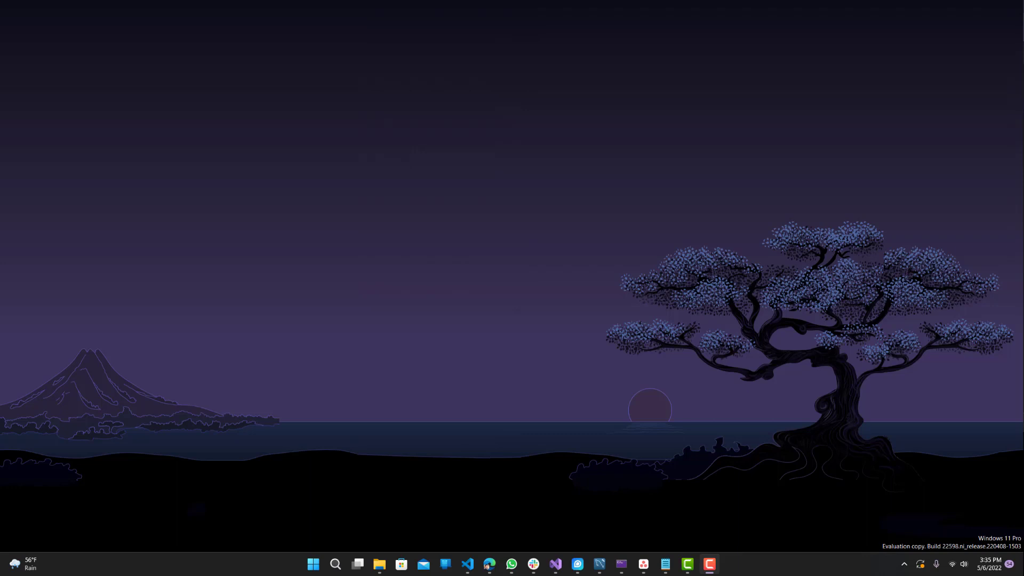
mouse_move(641, 377)
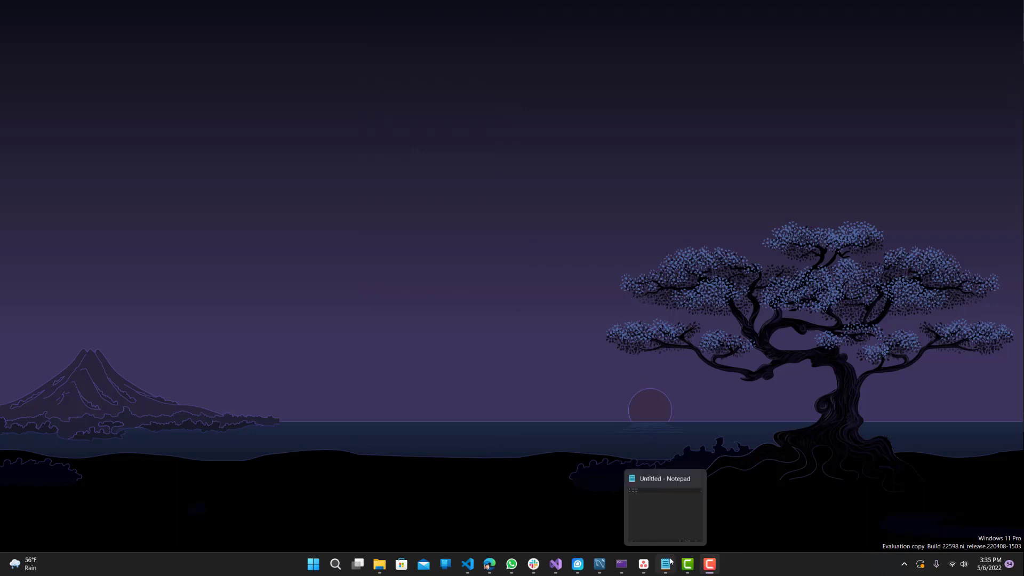
Write 'testing 1 2 3' as the first line of the untitled note.
click(668, 563)
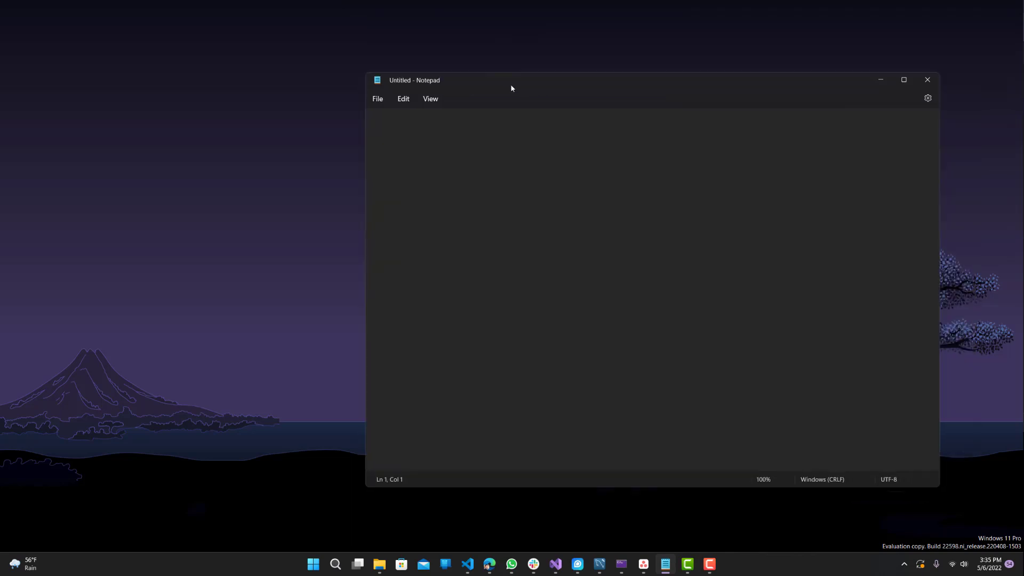
click(534, 143)
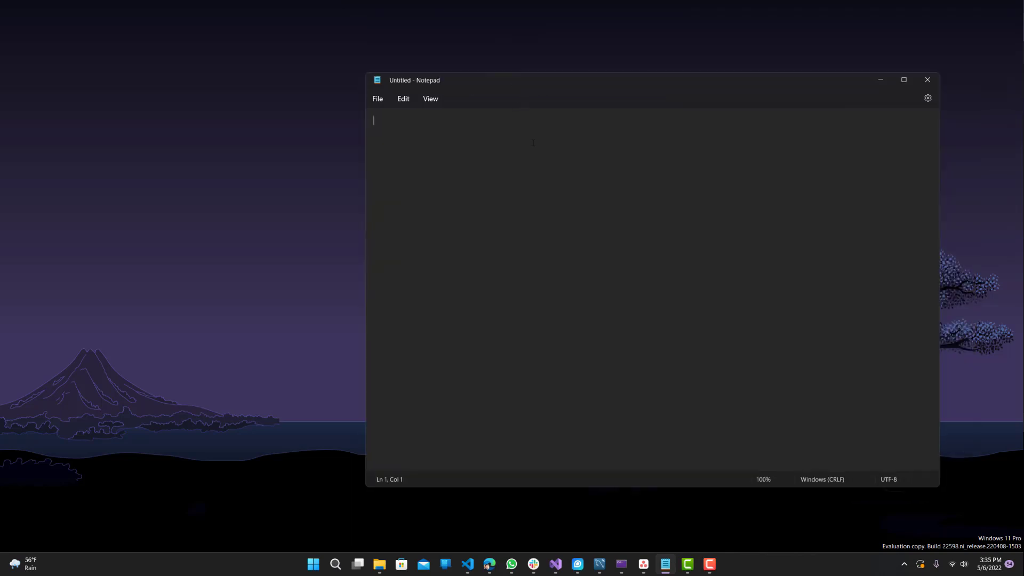
text(testing one)
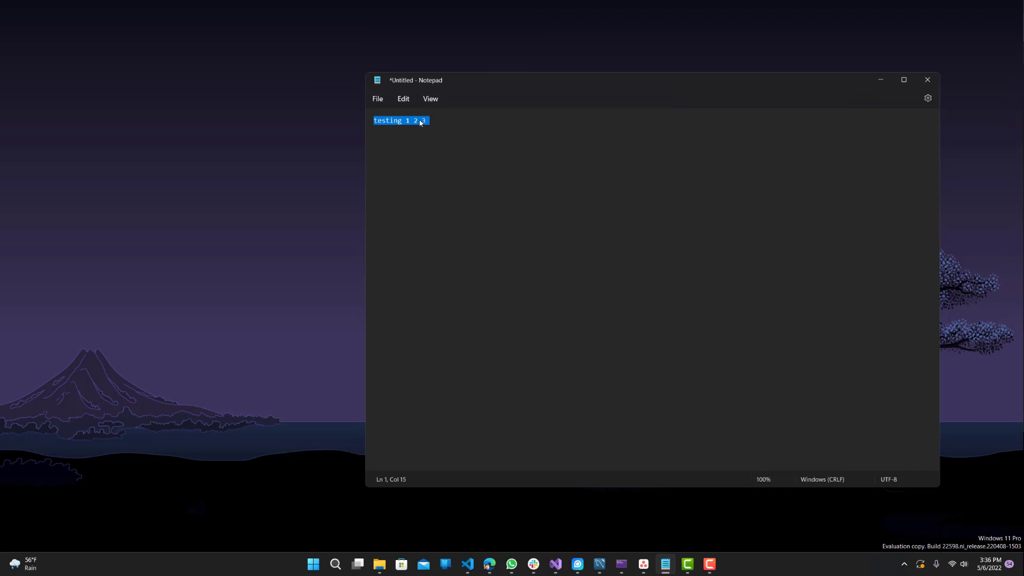
Paste a second 'testing 1 2 3' line, write '1 2 3' below it and start a new line.
click(472, 168)
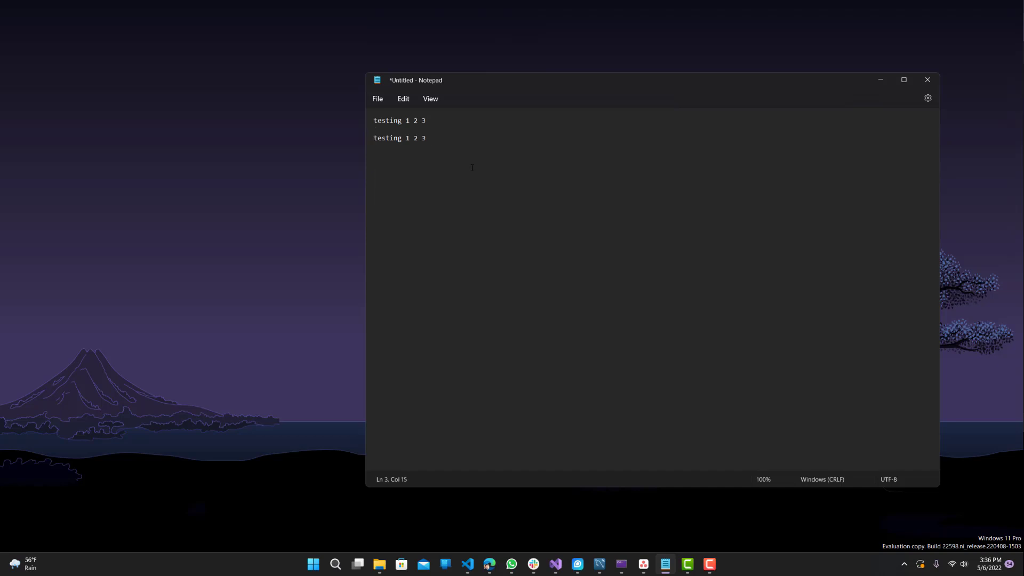
drag(406, 120, 426, 121)
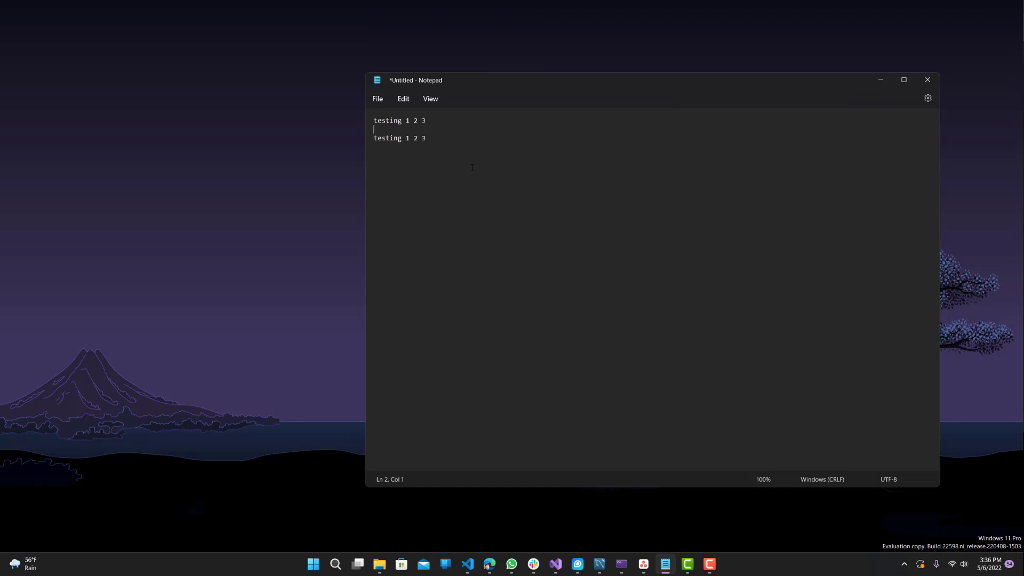
text(1 2 3)
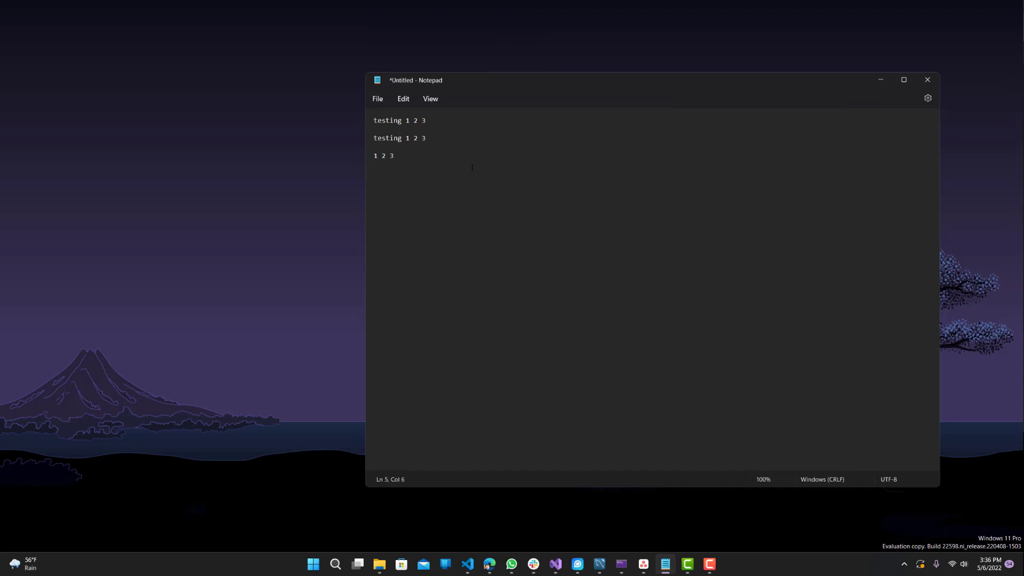
key(Enter)
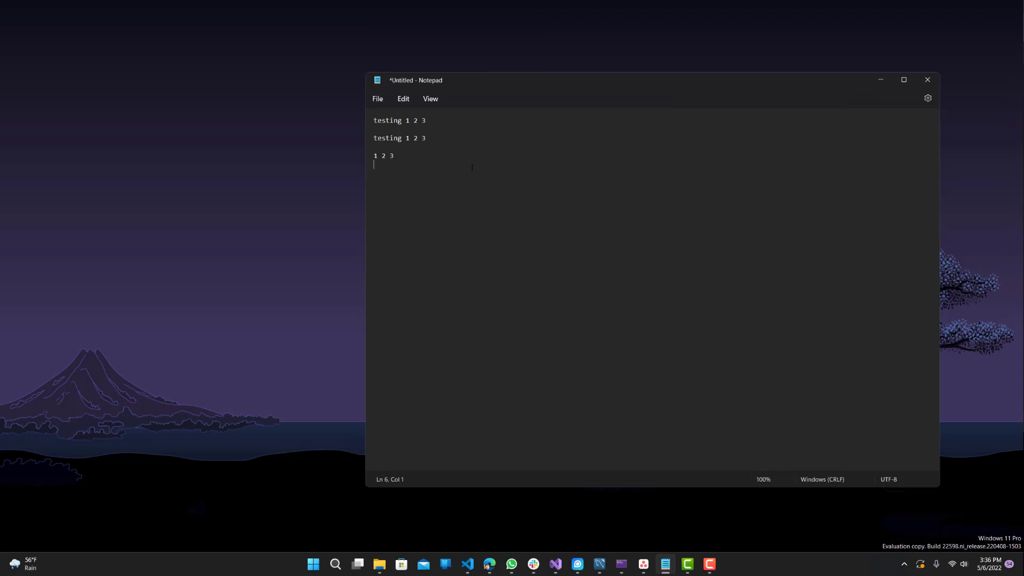
mouse_move(166, 96)
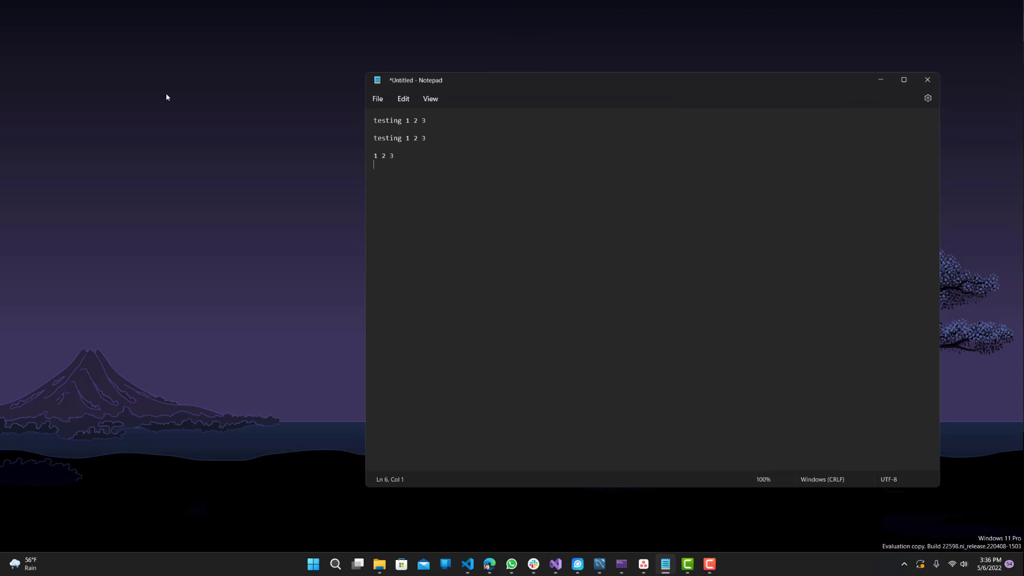
mouse_move(380, 170)
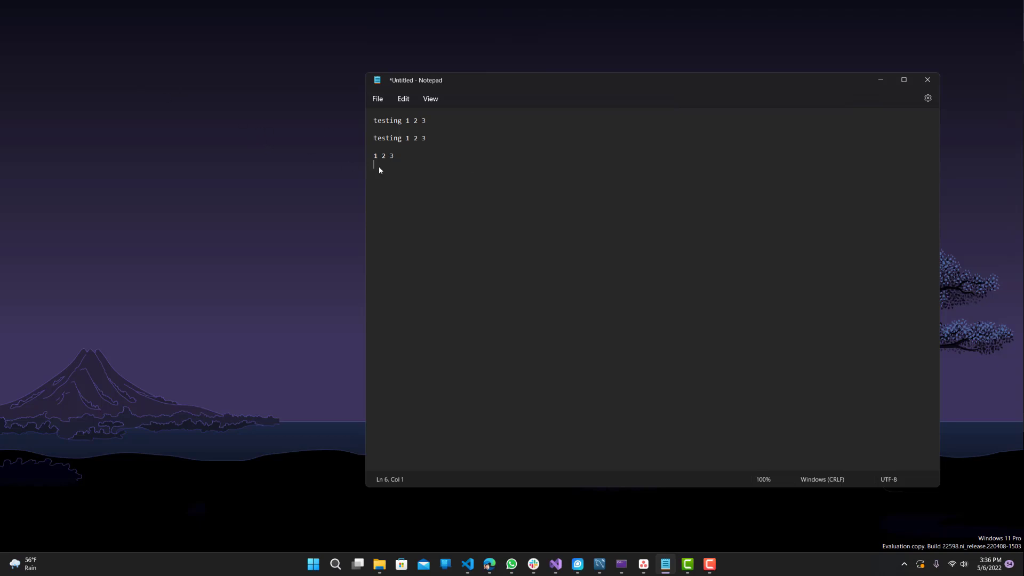
Paste 'testing 1 2 3' and '1 2 3' from Win+V clipboard history onto the new line.
key(Win+V)
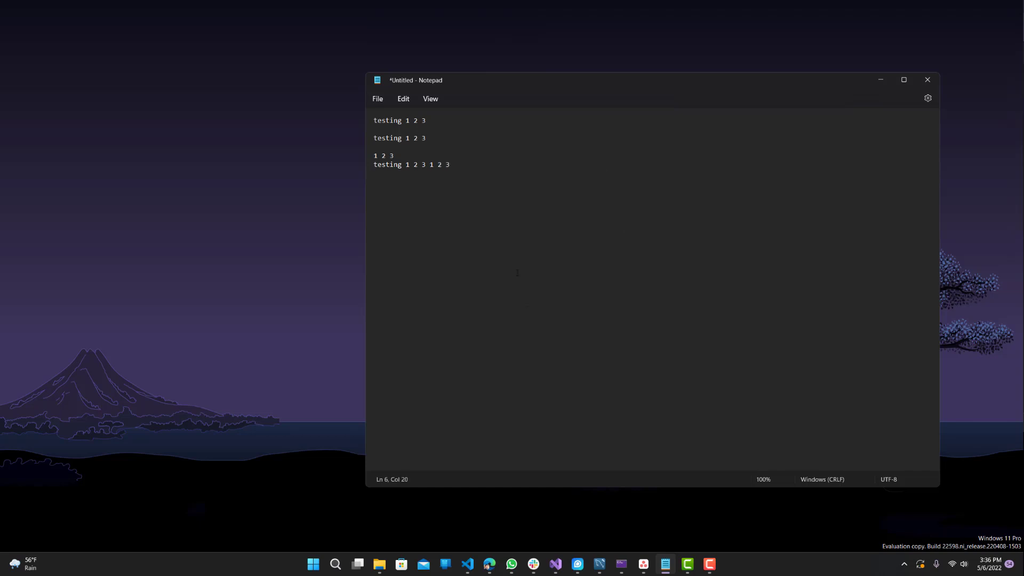
Append 'testing 1 2 3' to the end of the last line.
text(testing 1 2 3)
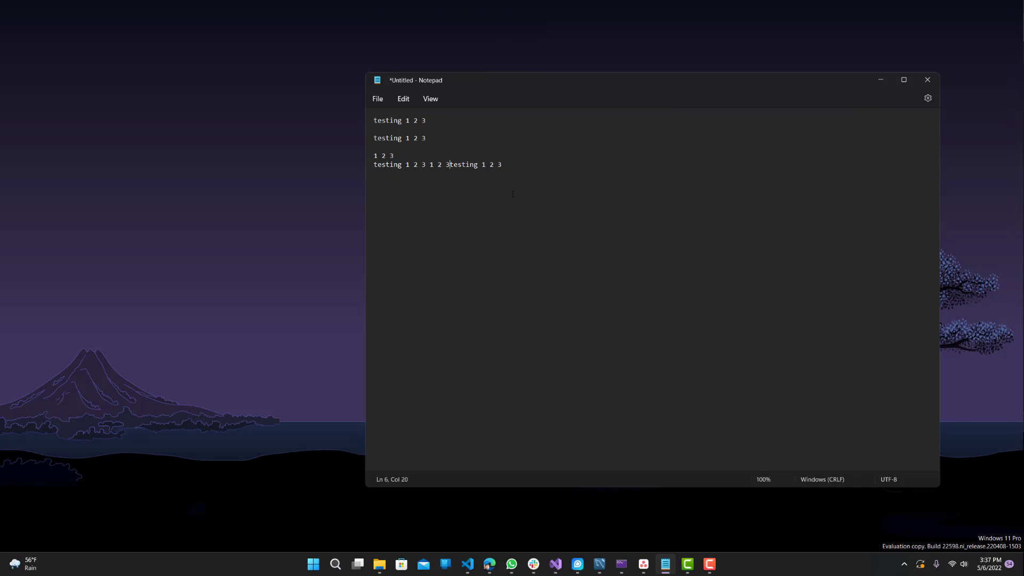
mouse_move(457, 223)
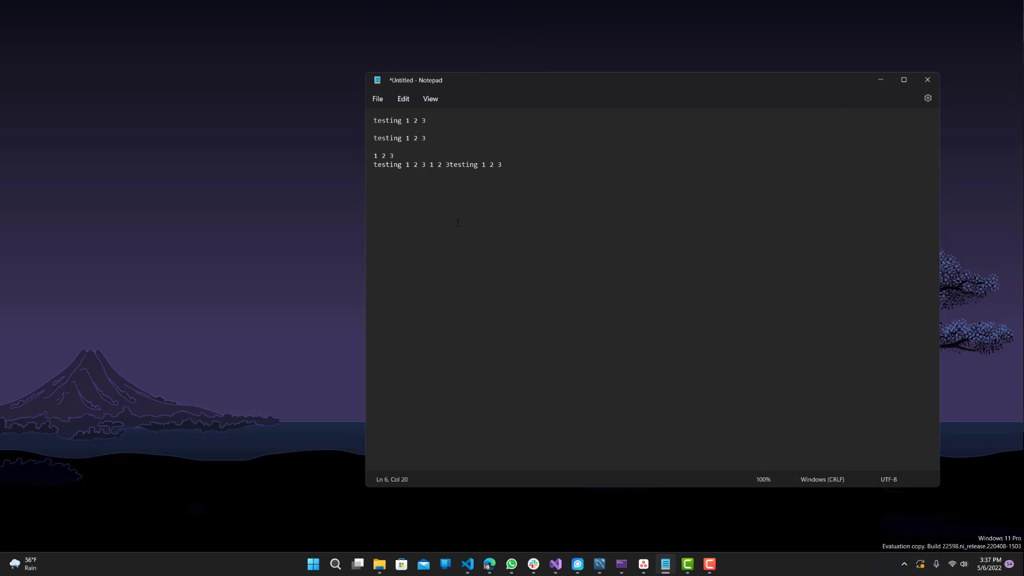
mouse_move(577, 263)
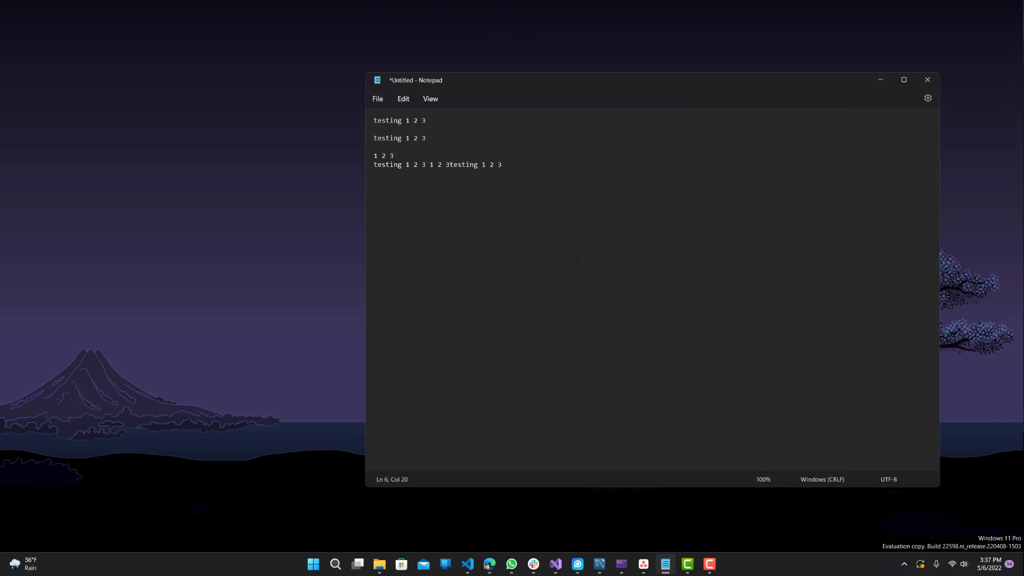